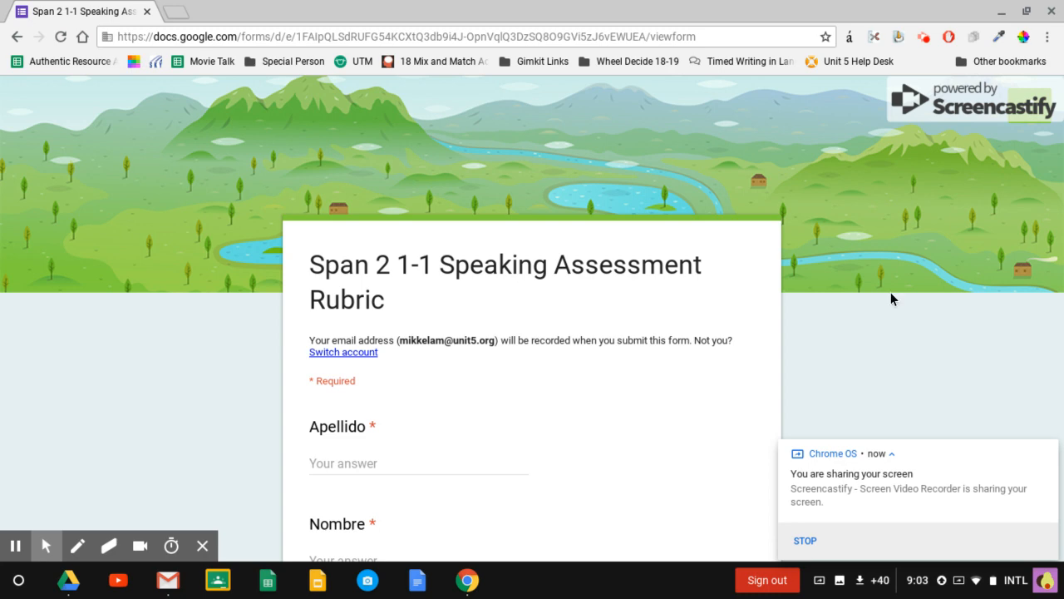
mouse_move(852, 224)
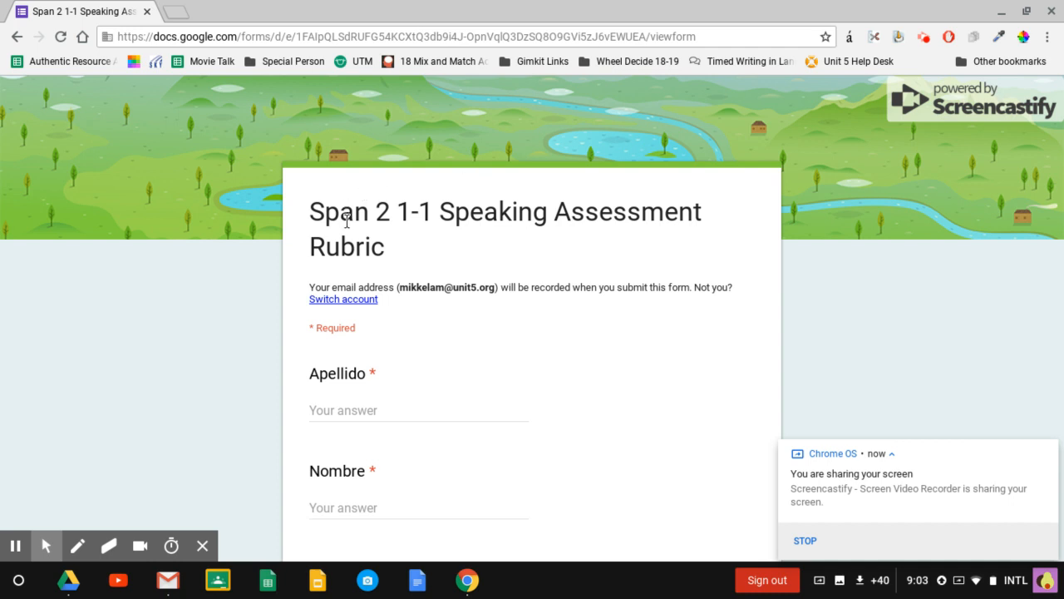
mouse_move(402, 220)
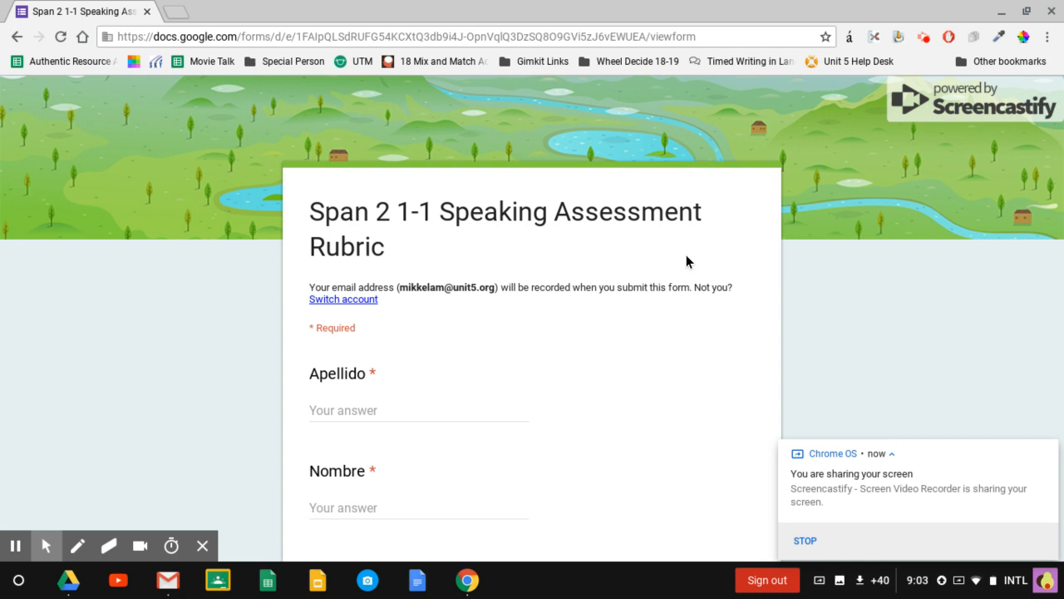
Enter placeholder text 'asldkjfslkajdf' in the name fields, choose Clase 1, and continue to the rubric.
scroll(down, 3)
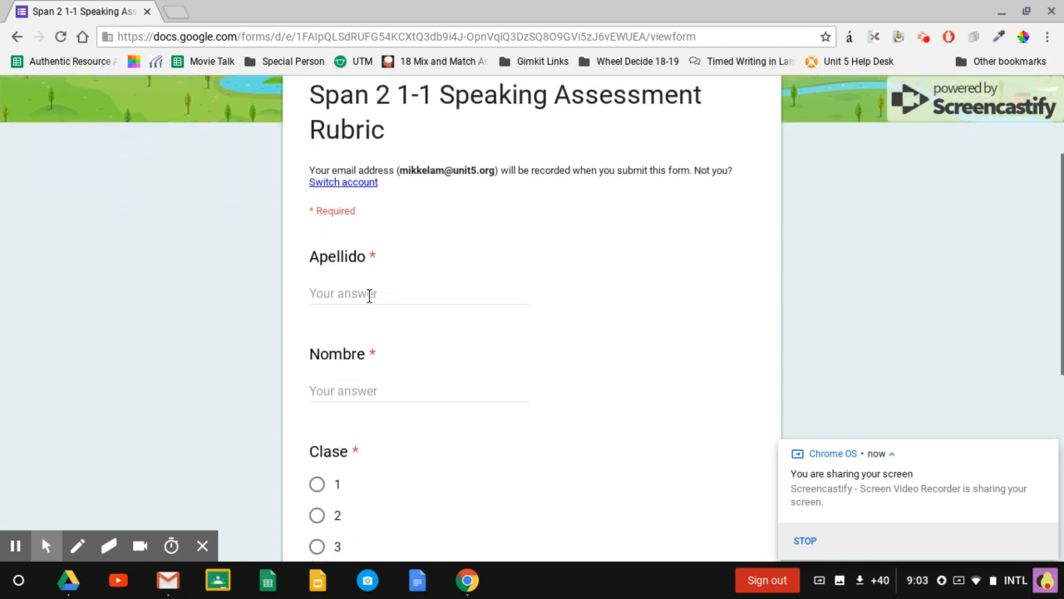
scroll(down, 3)
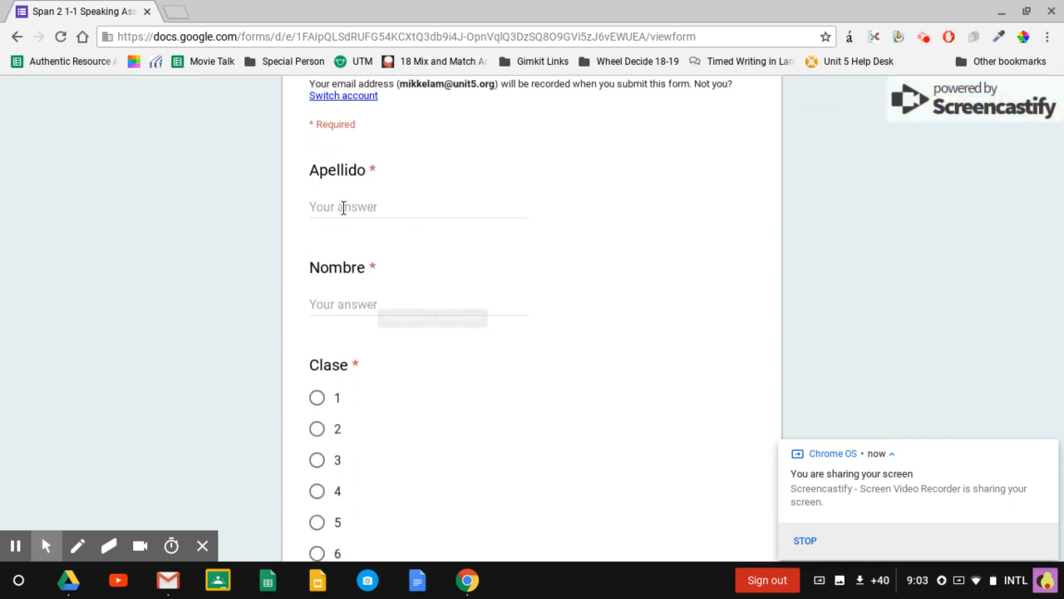
text(asldkjfslkajdf)
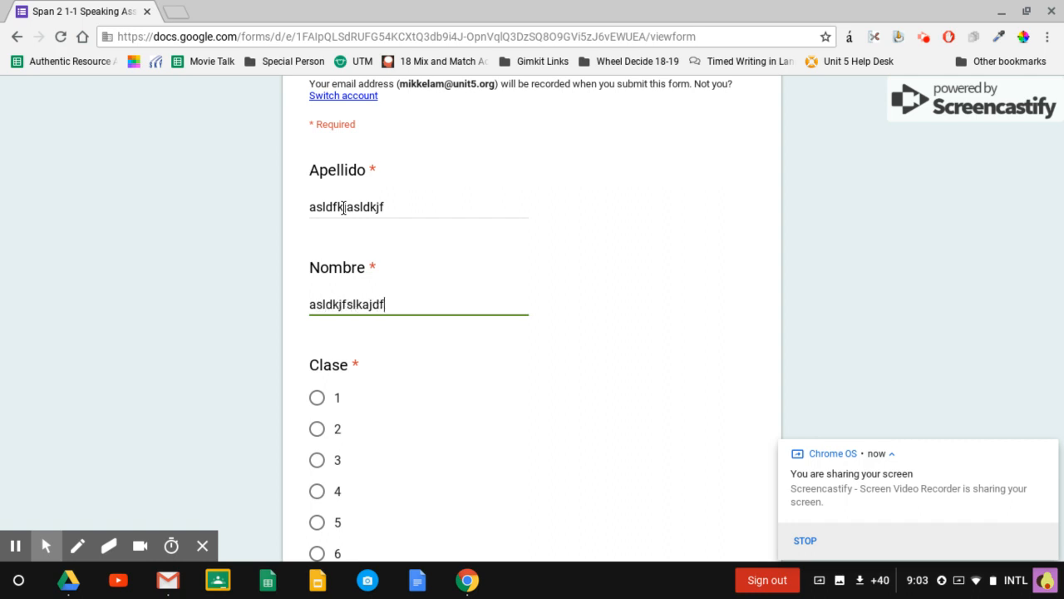
click(316, 398)
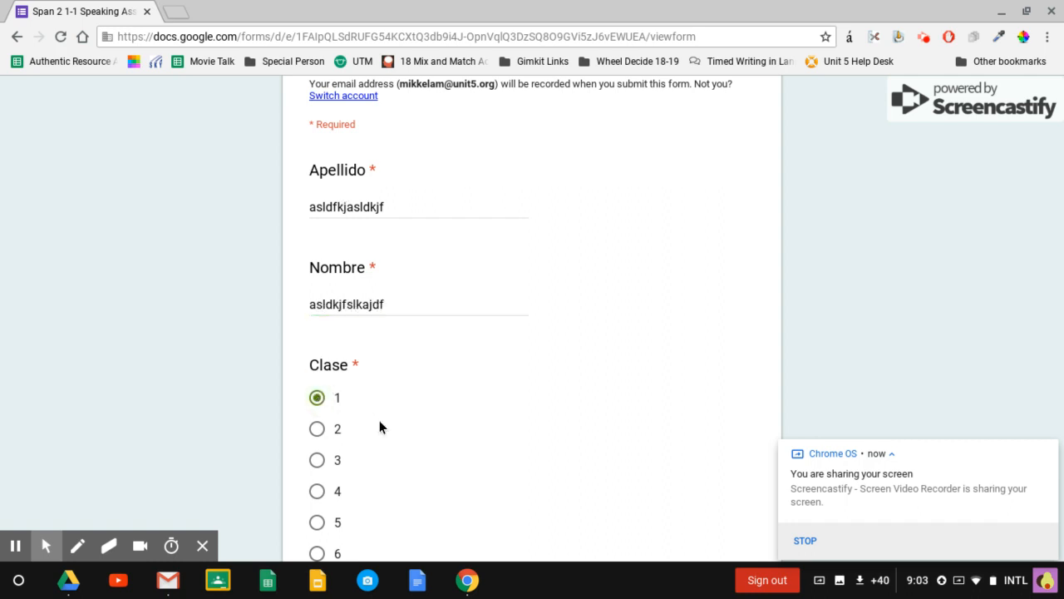
scroll(down, 3)
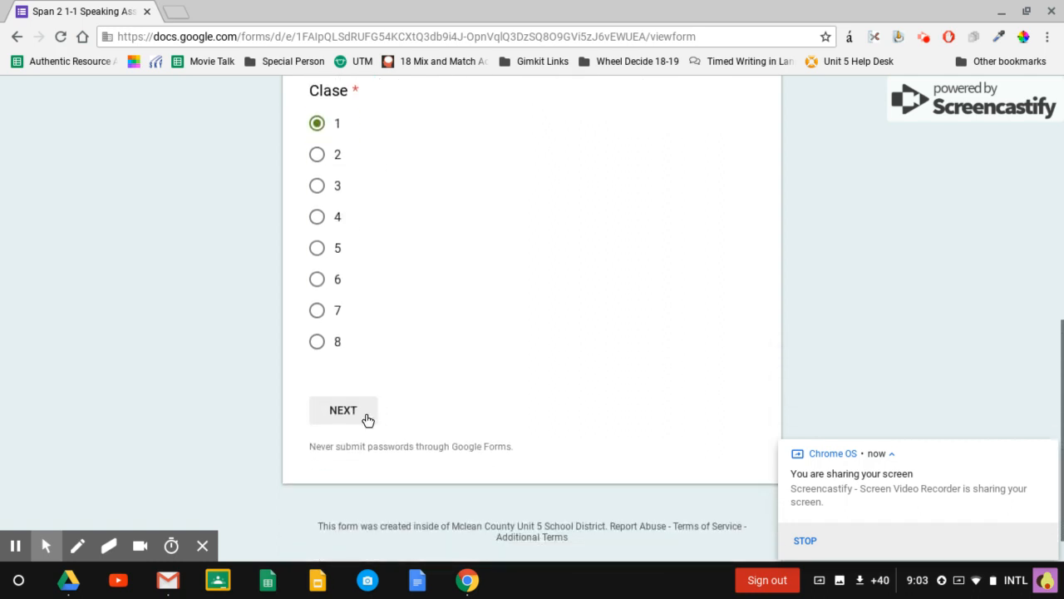
click(343, 409)
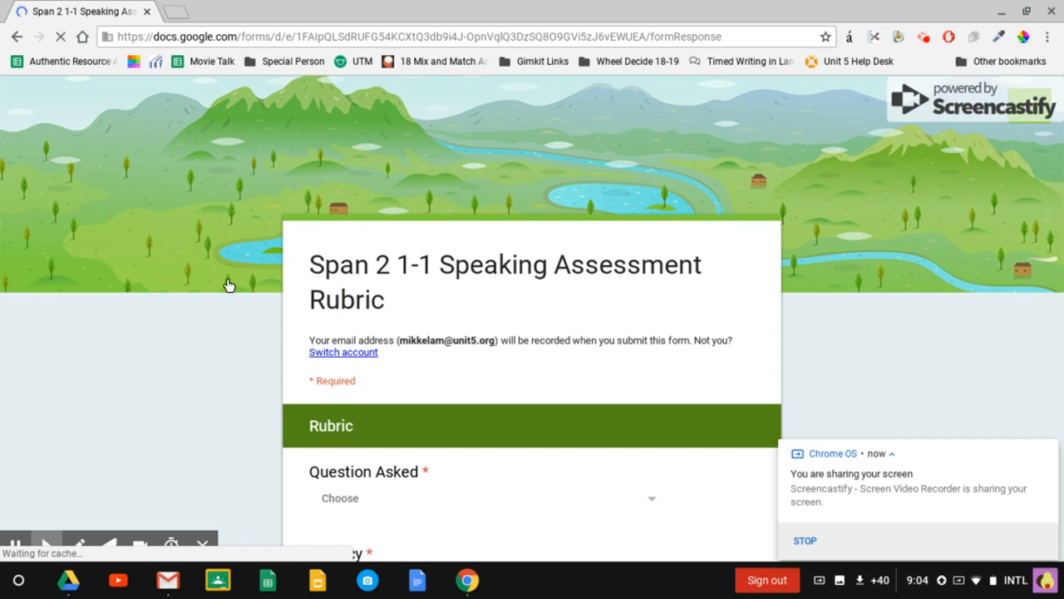
Choose '¿Qué hiciste ayer?' from the Question Asked dropdown.
scroll(down, 3)
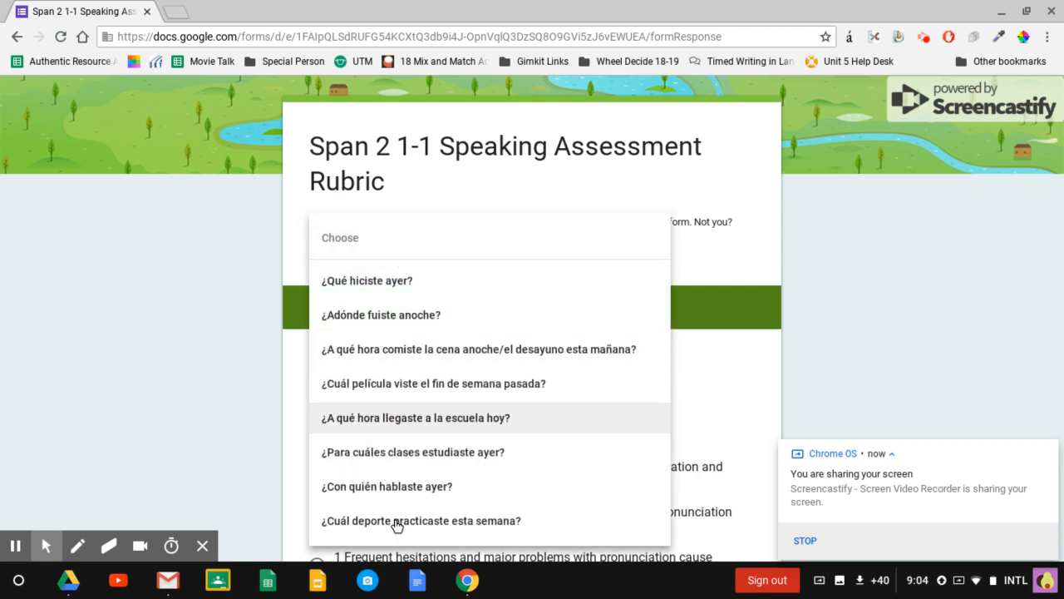
click(366, 280)
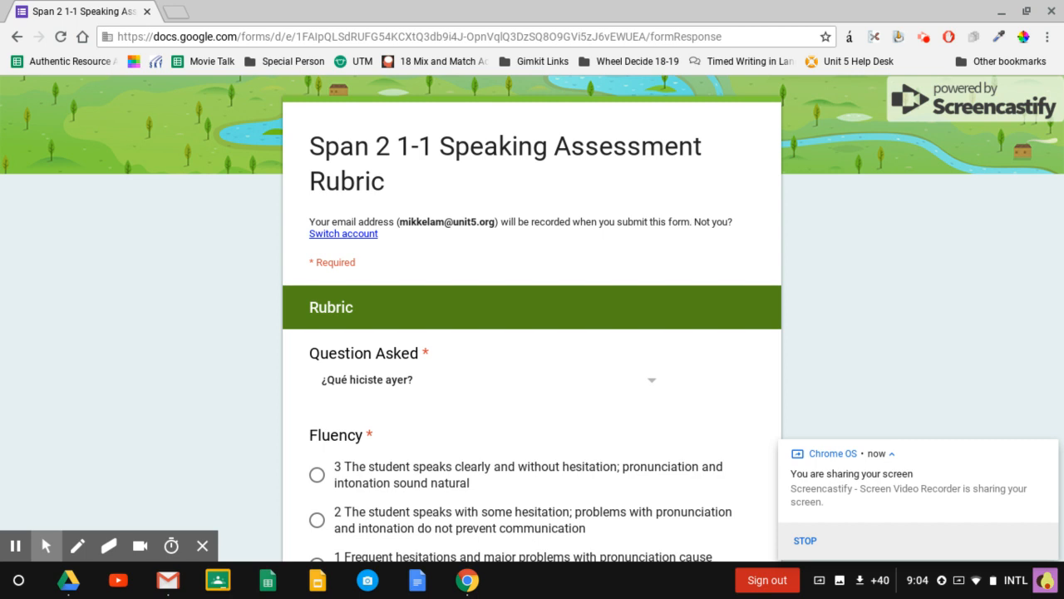
Score the main question Fluency 3, Listening Comprehension 2 and Accuracy 2.
scroll(down, 3)
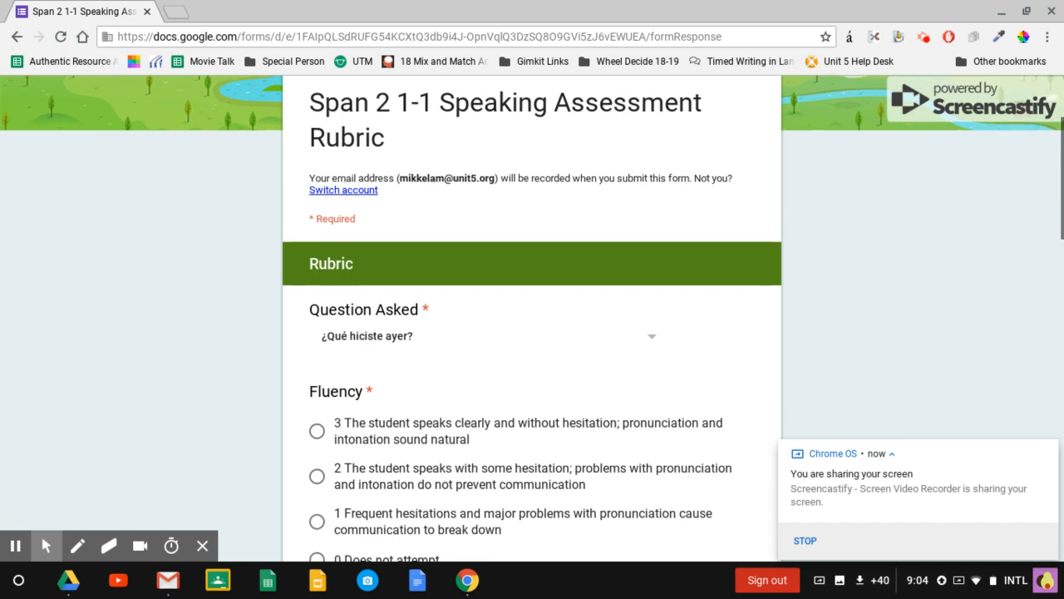
scroll(down, 3)
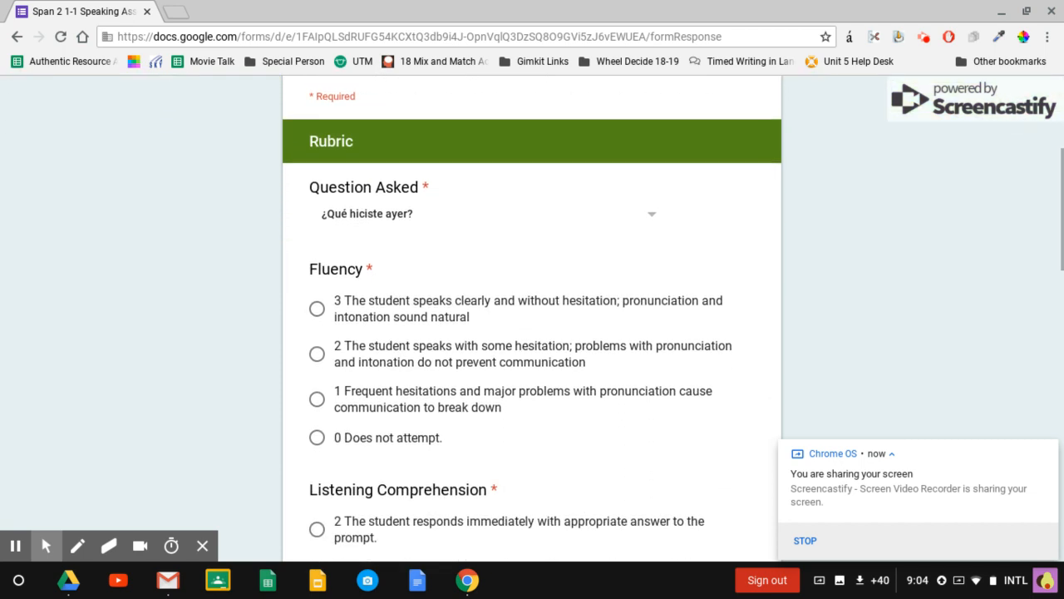
mouse_move(334, 223)
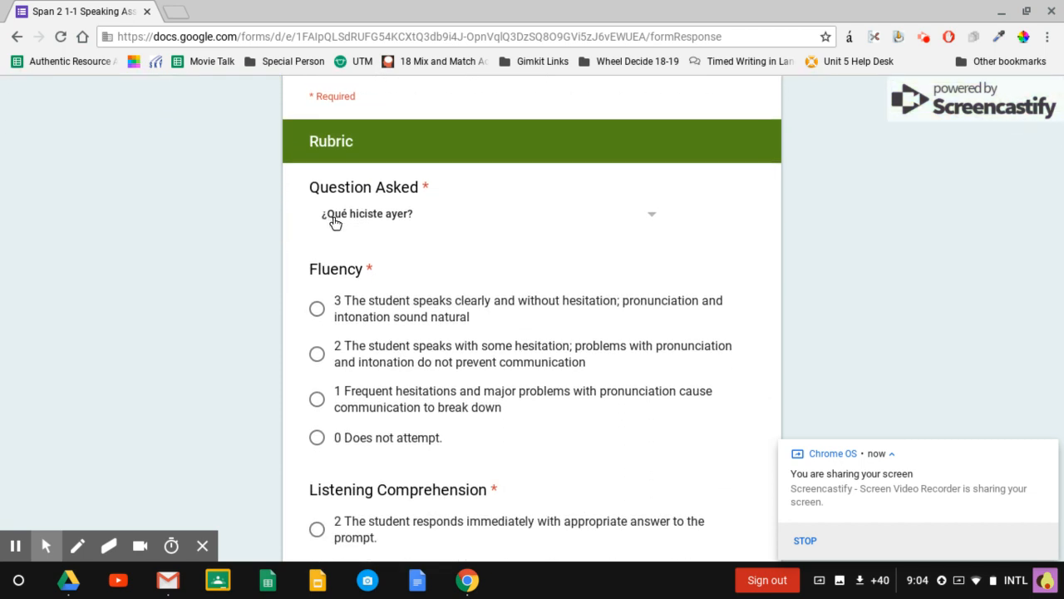
mouse_move(433, 229)
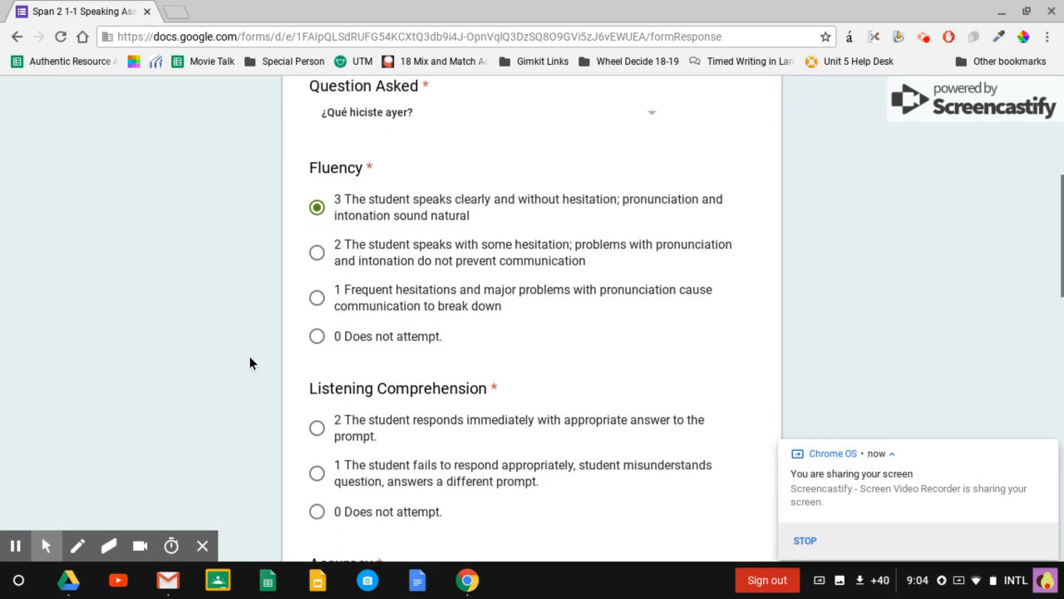
mouse_move(273, 401)
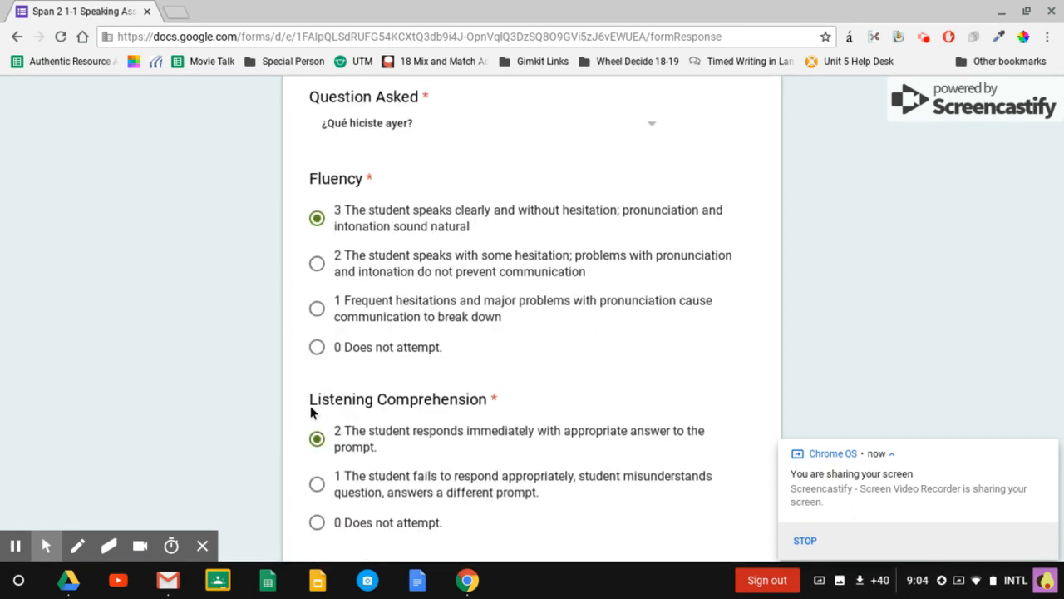
scroll(down, 3)
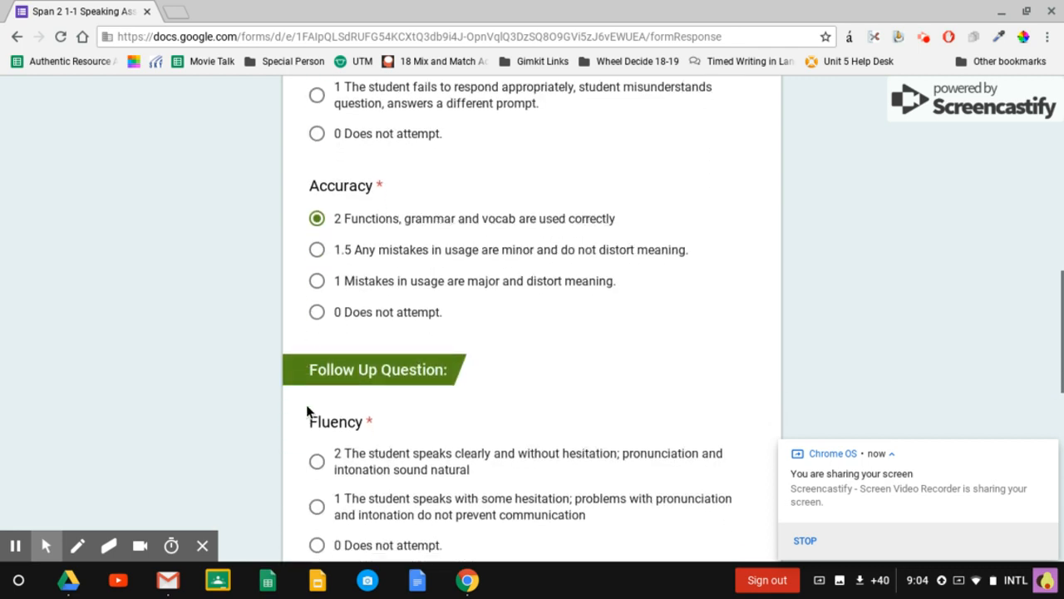
Score the follow-up question Fluency 2 and Listening Comprehension 2, reaching Total Points.
scroll(down, 3)
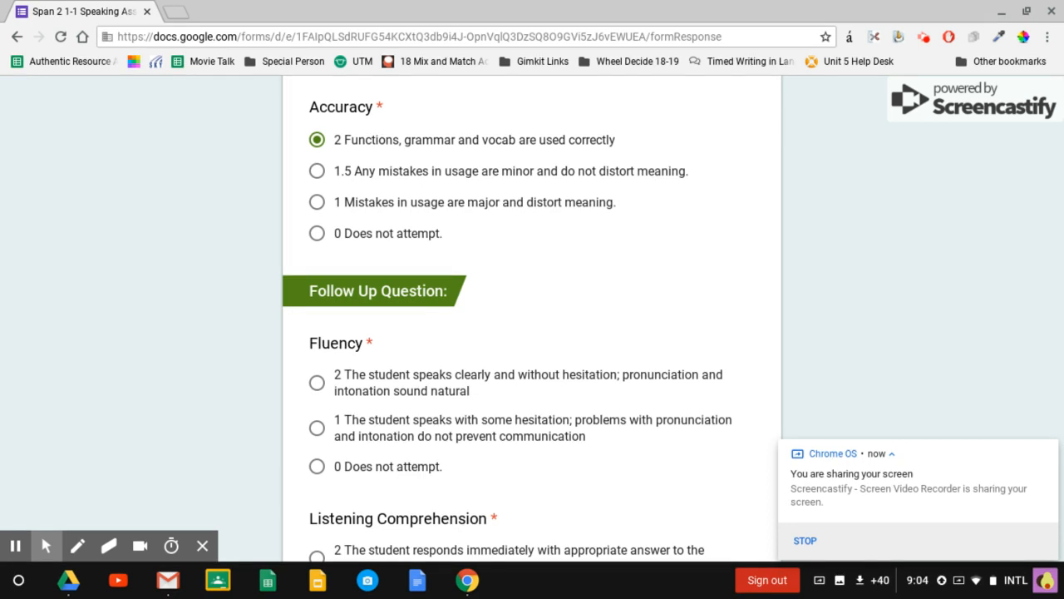
scroll(down, 3)
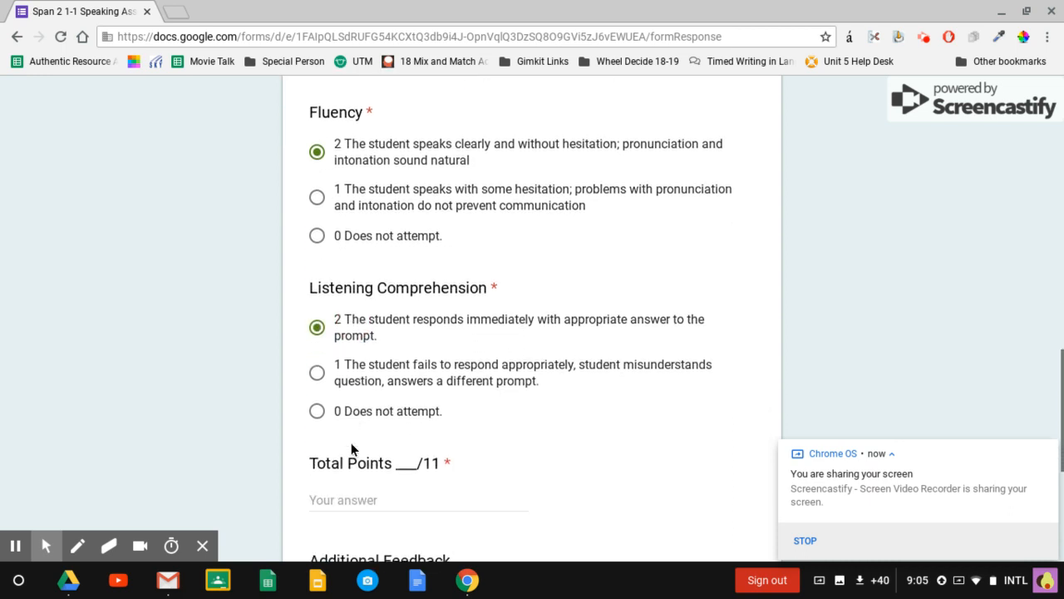
scroll(down, 3)
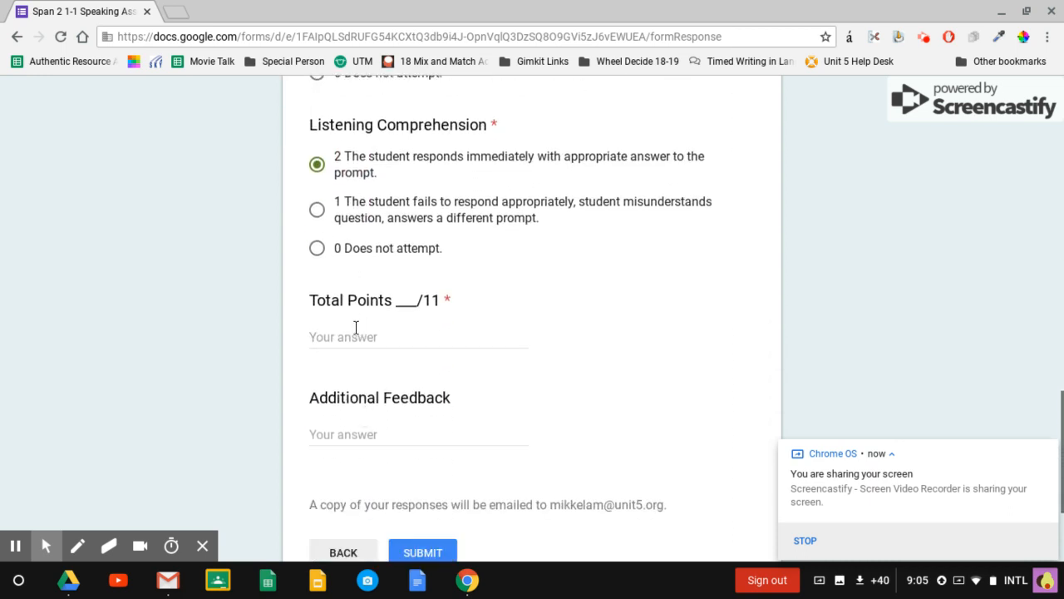
Enter 11 as the Total Points and move down to Additional Feedback.
text(11)
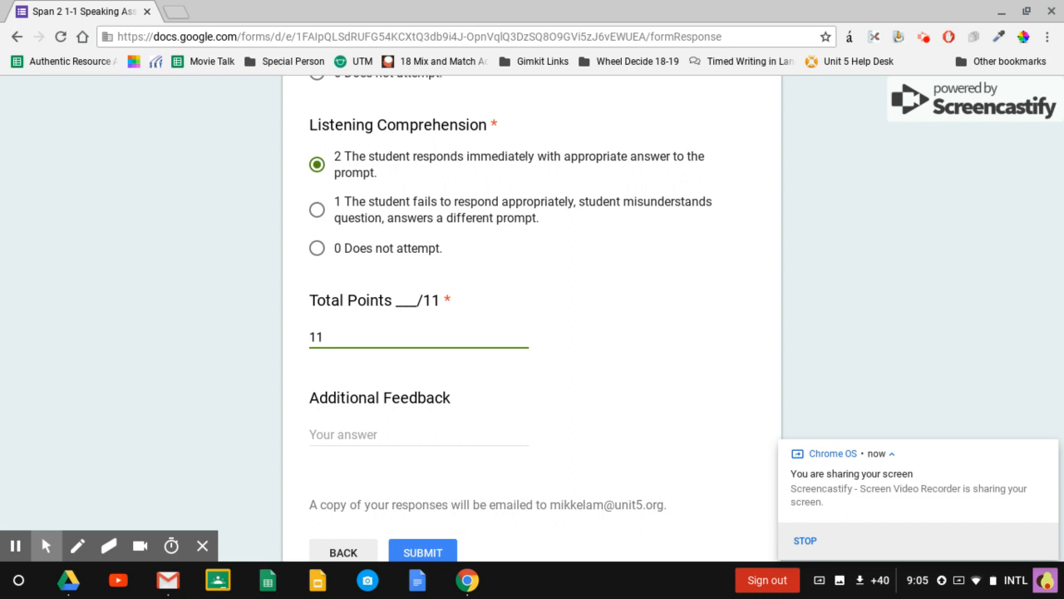
mouse_move(236, 325)
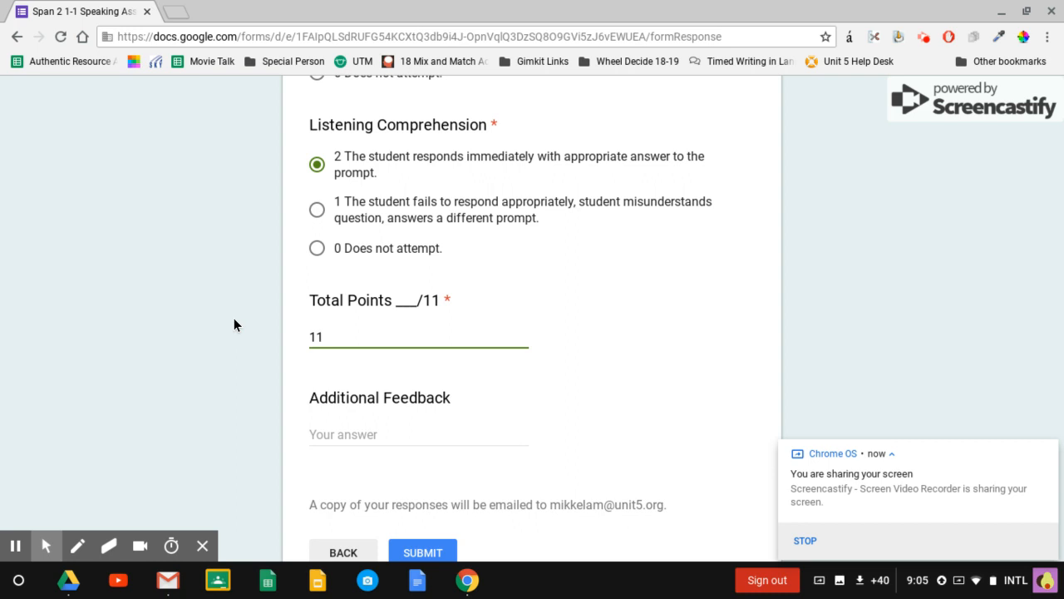
scroll(down, 3)
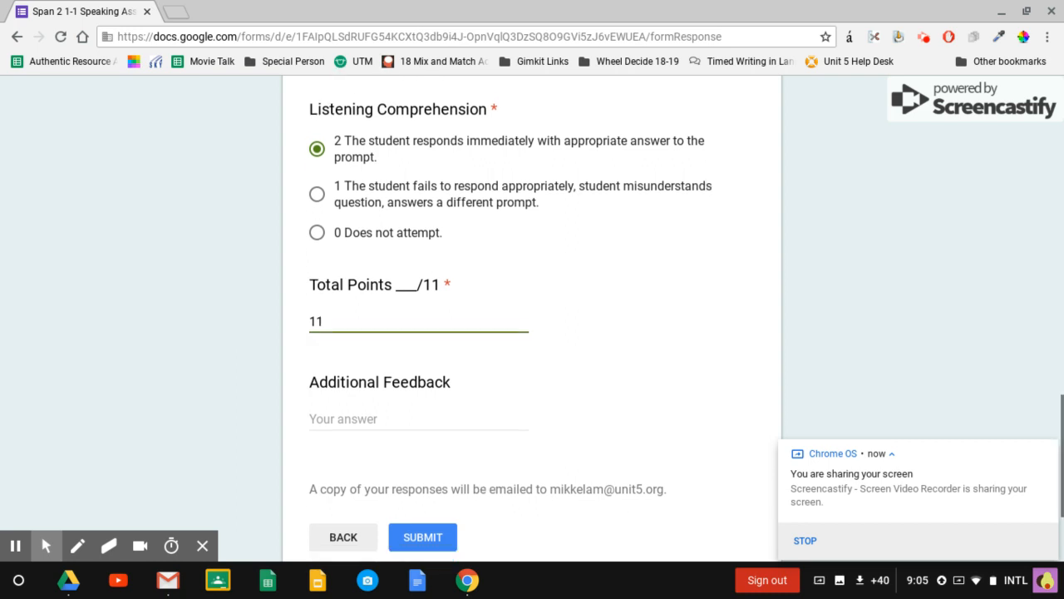
scroll(down, 3)
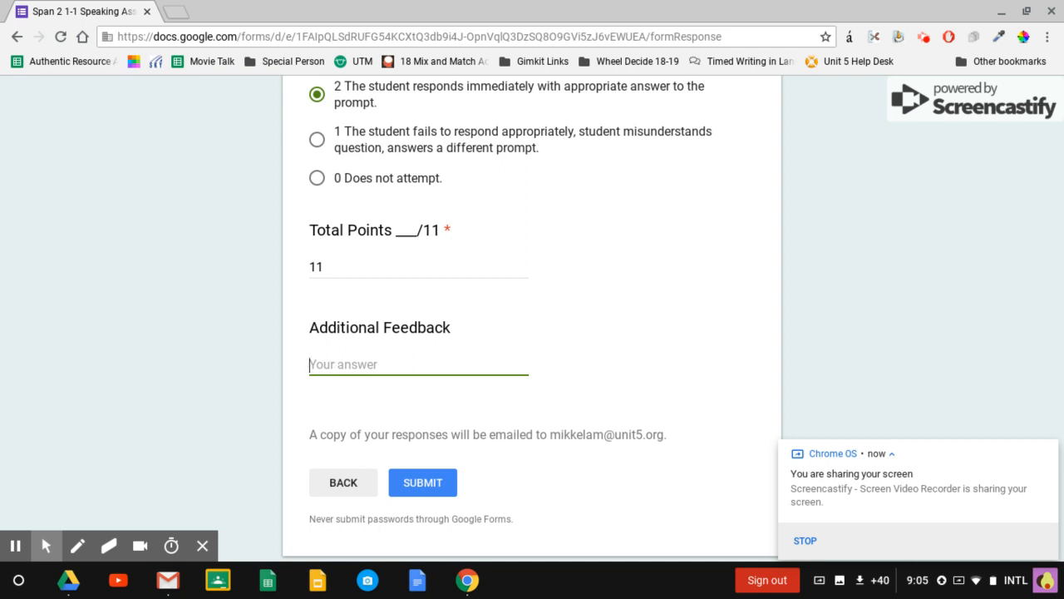
text(come instead of)
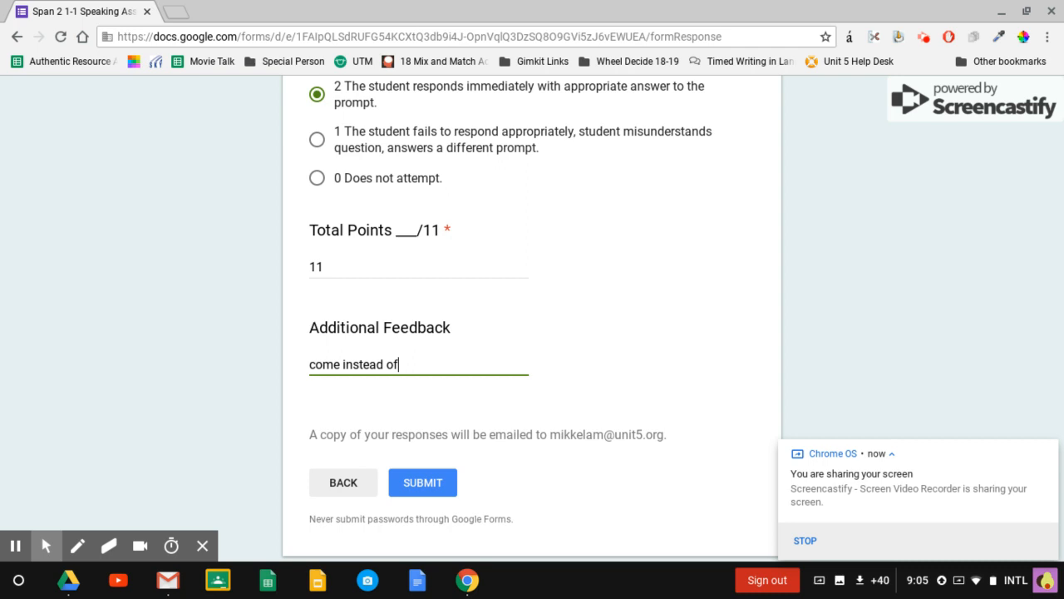
text(comí)
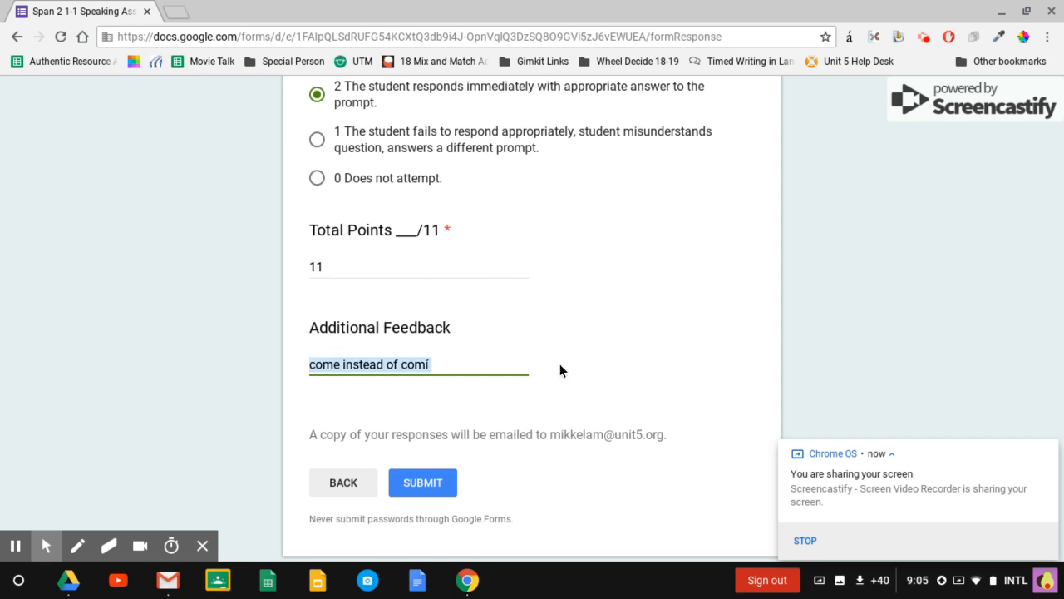
mouse_move(499, 347)
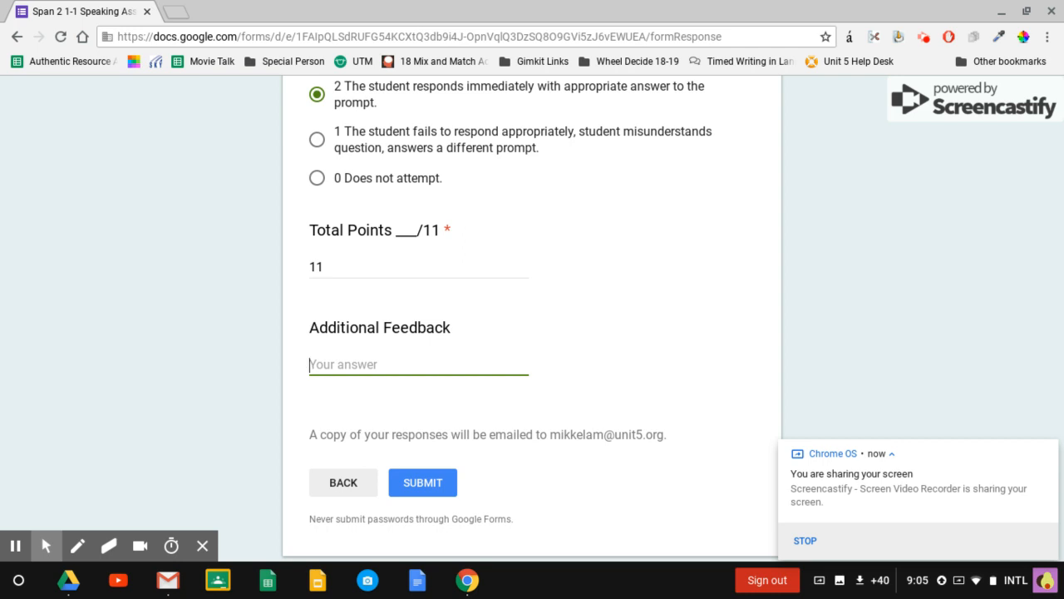
mouse_move(340, 359)
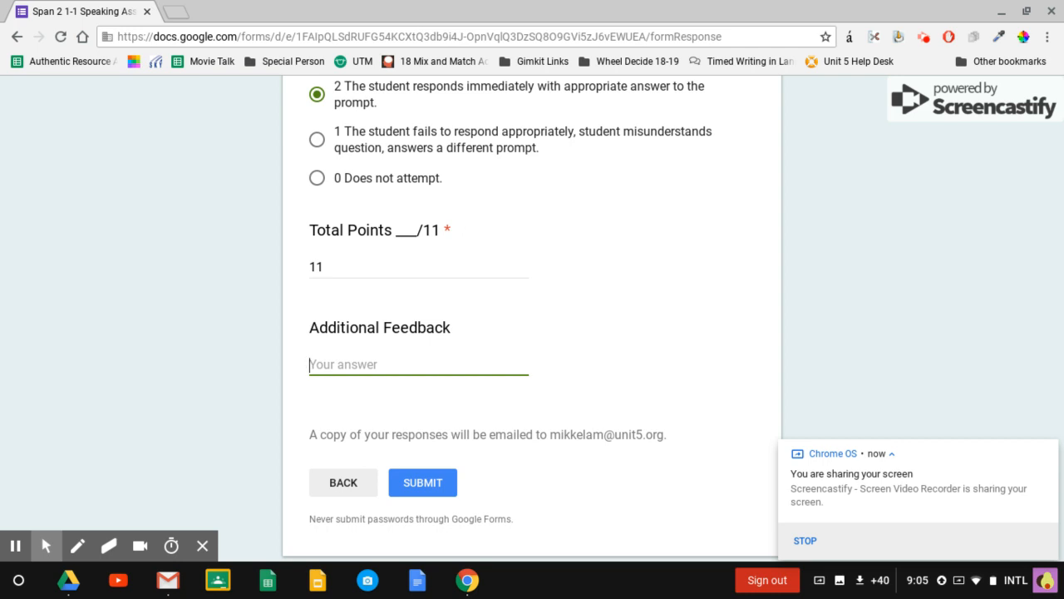
scroll(down, 3)
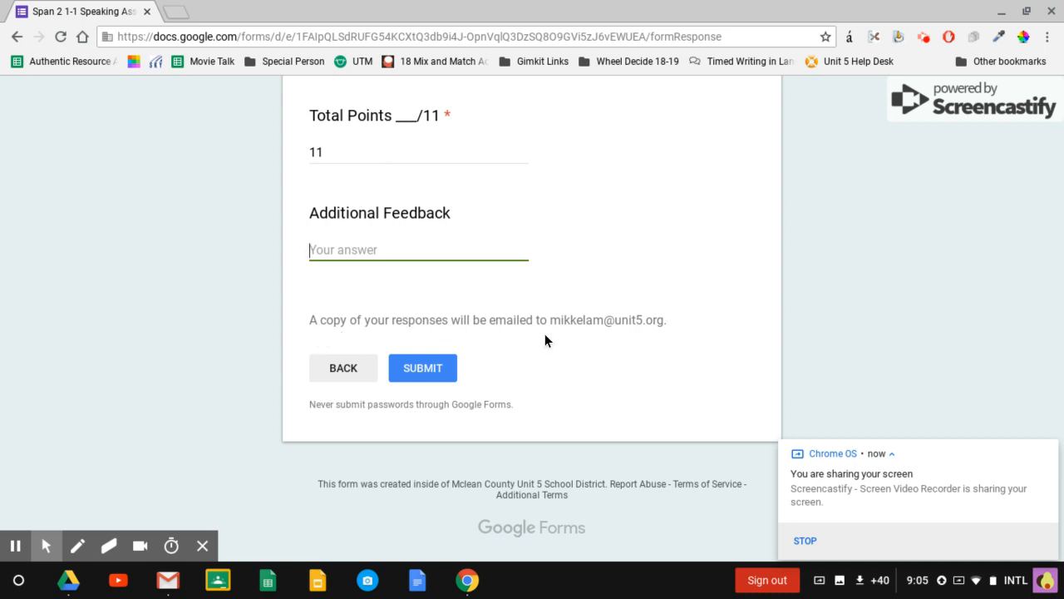
mouse_move(574, 341)
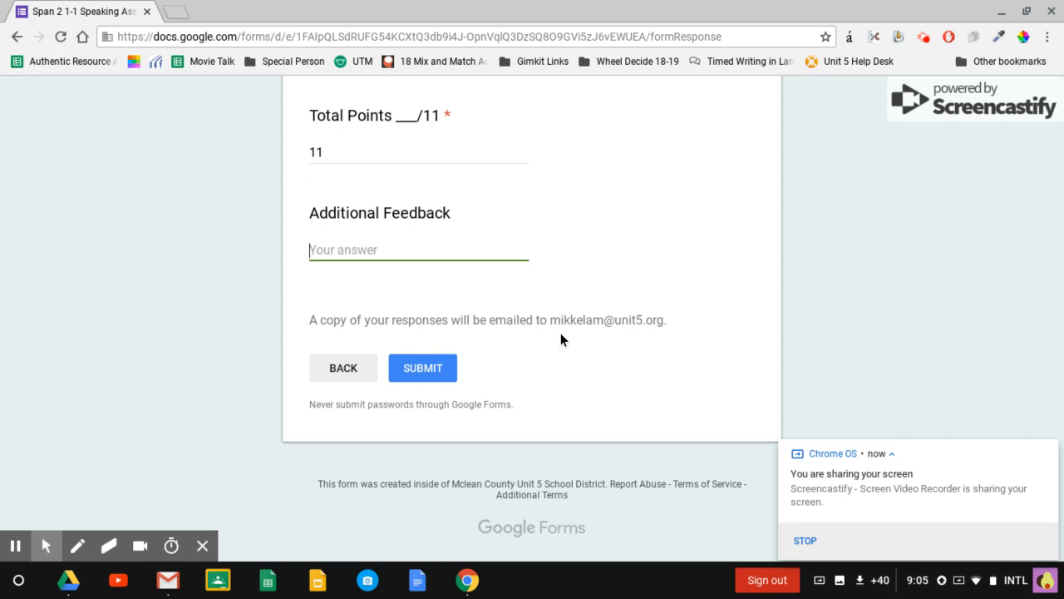
mouse_move(484, 352)
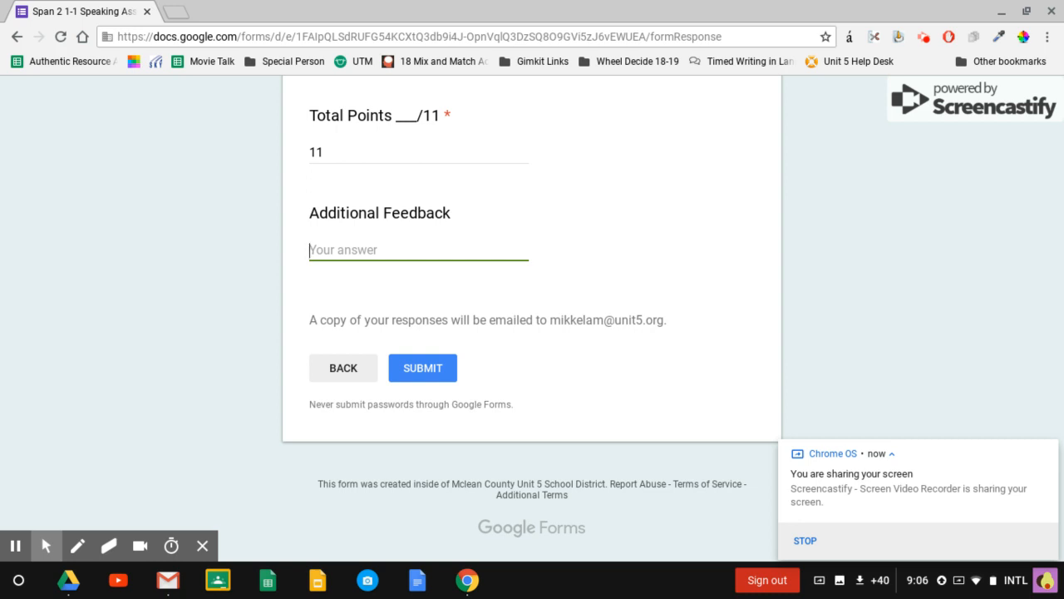
mouse_move(276, 143)
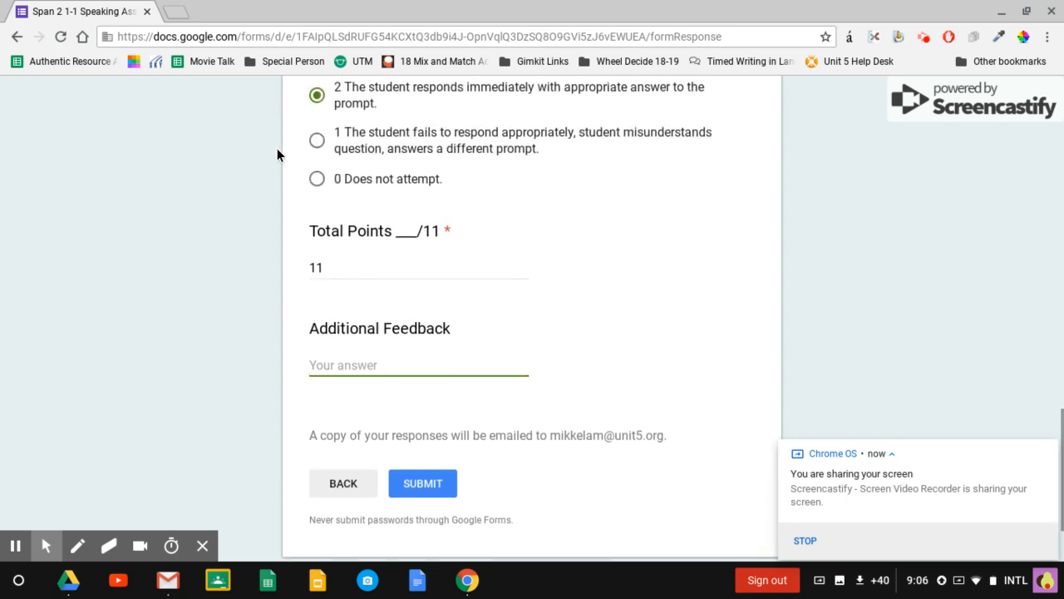
click(343, 366)
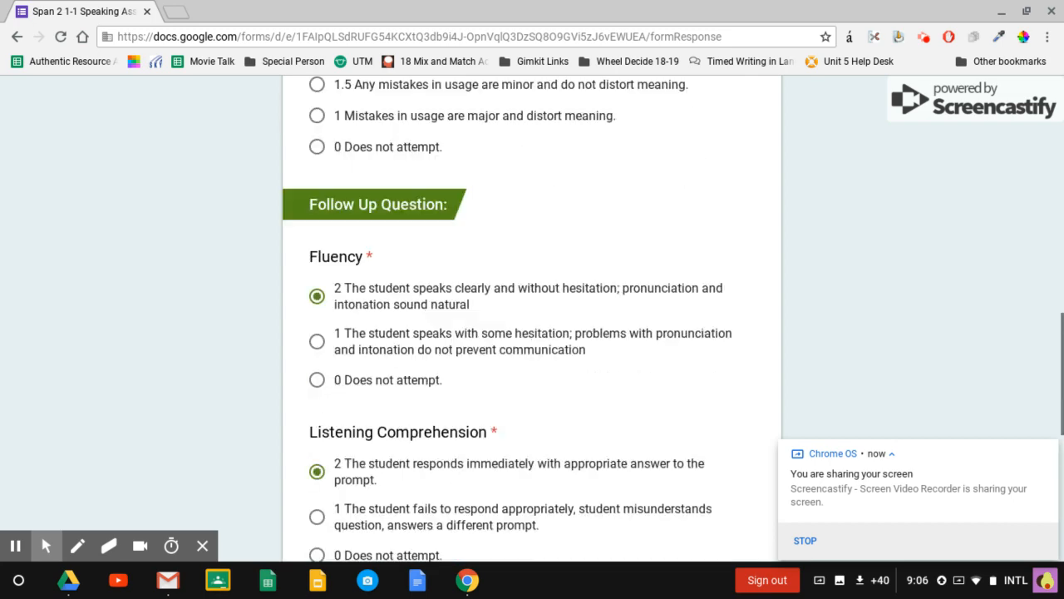
scroll(down, 3)
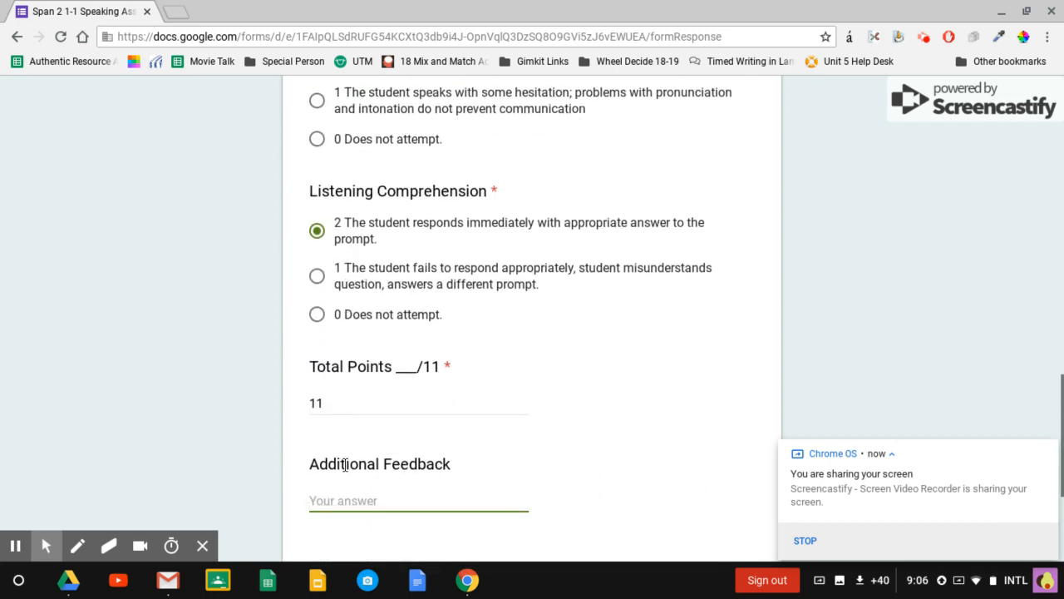
scroll(down, 3)
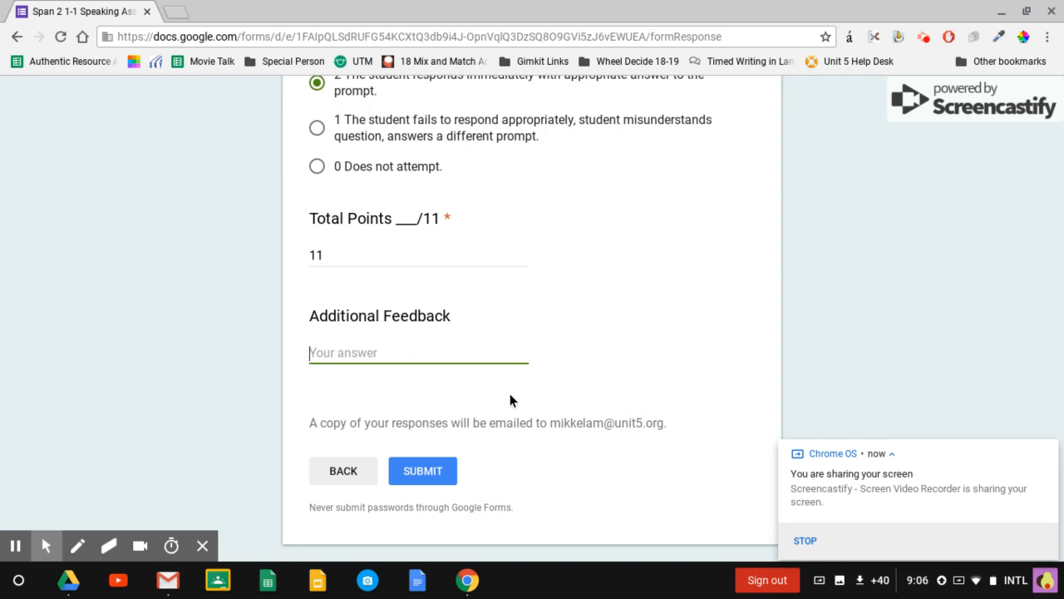
mouse_move(582, 311)
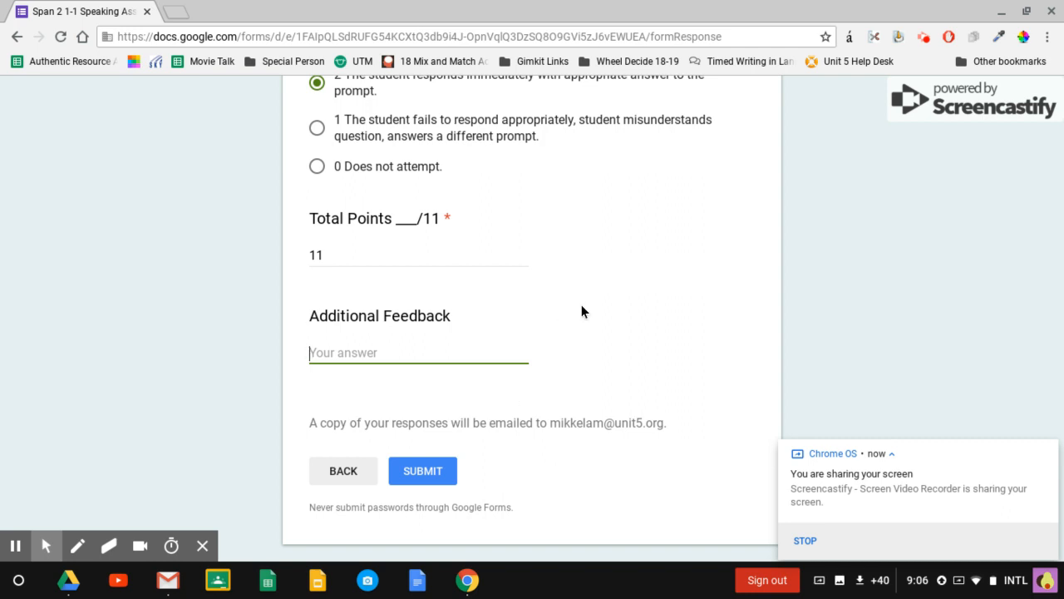